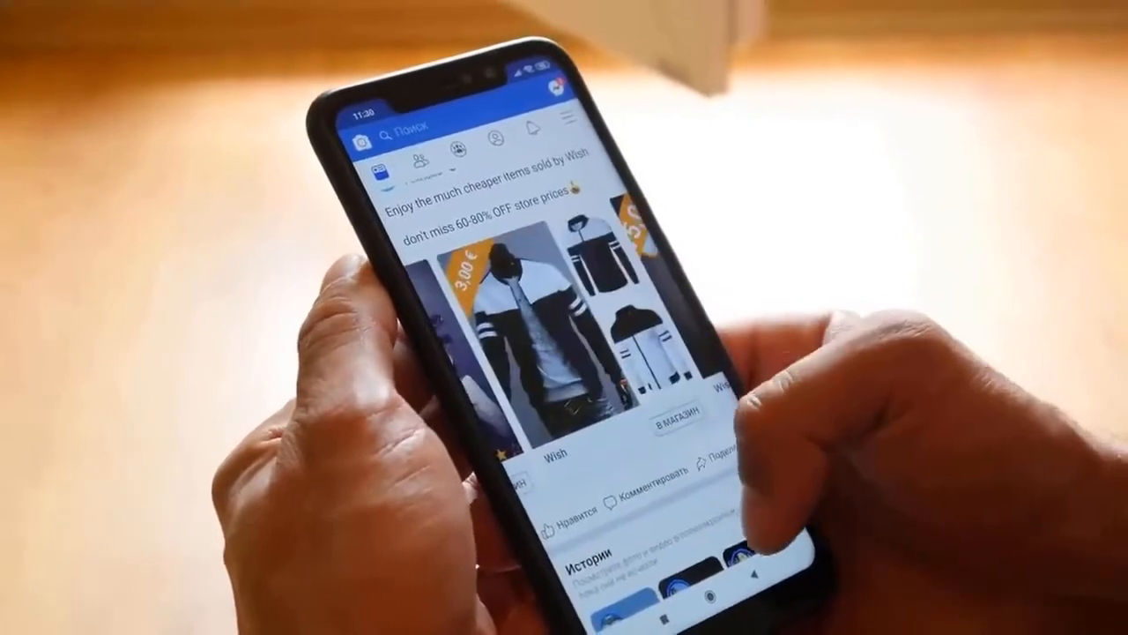
Open the Business Promotions screen from the dashboard Help menu.
scroll("up", 3)
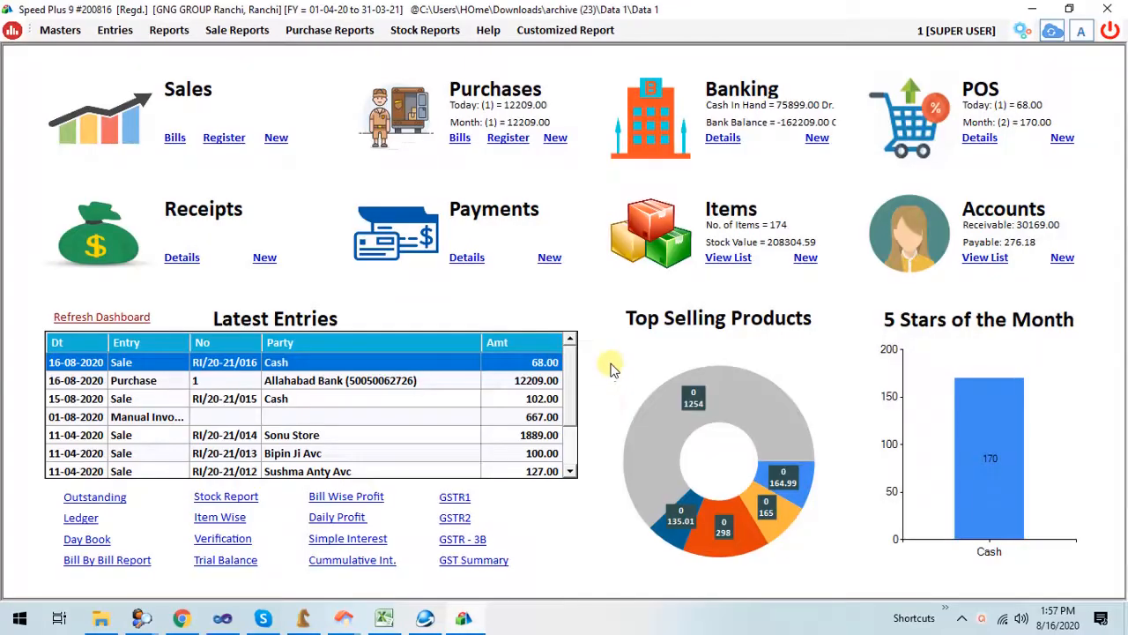
left_click(487, 28)
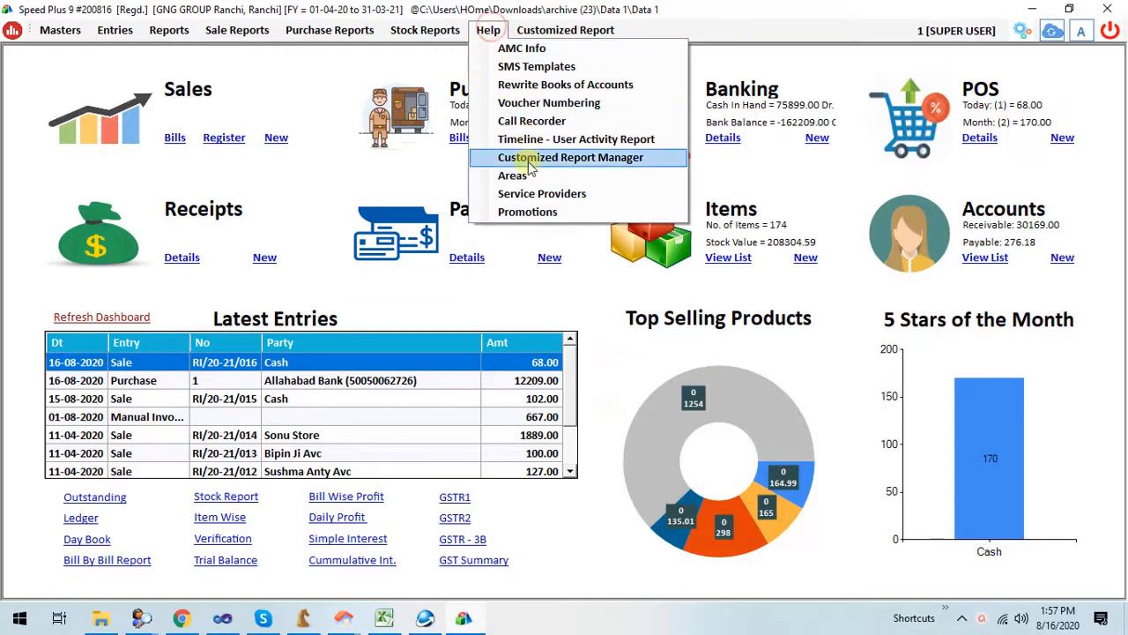
left_click(527, 212)
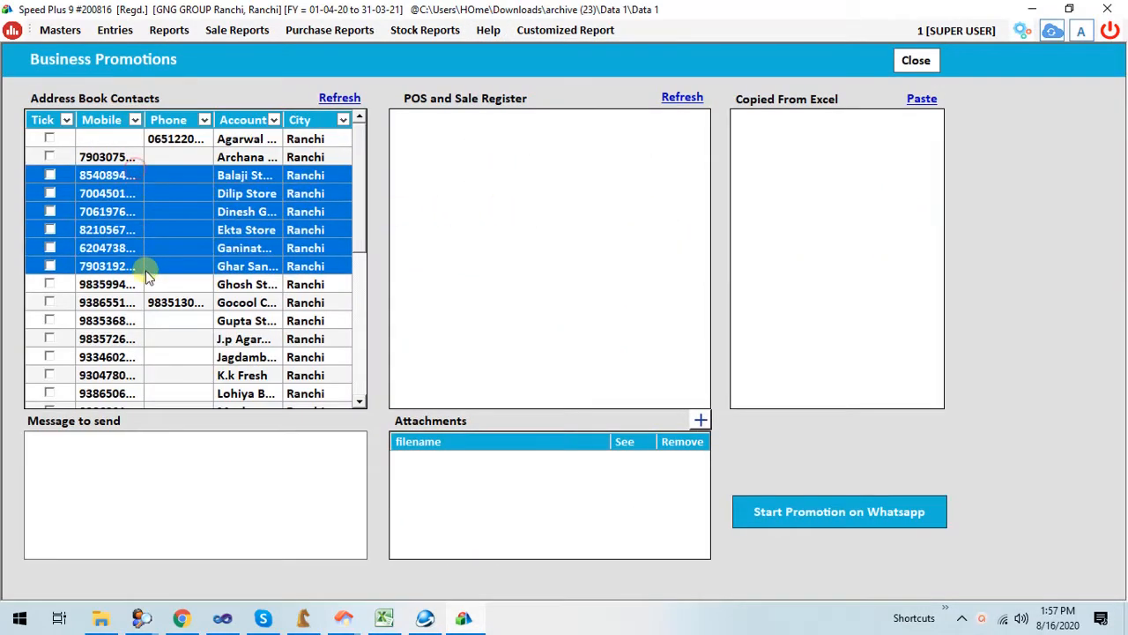
Tick the address book contacts, refresh the POS and sale register and tick both register entries.
left_click(49, 192)
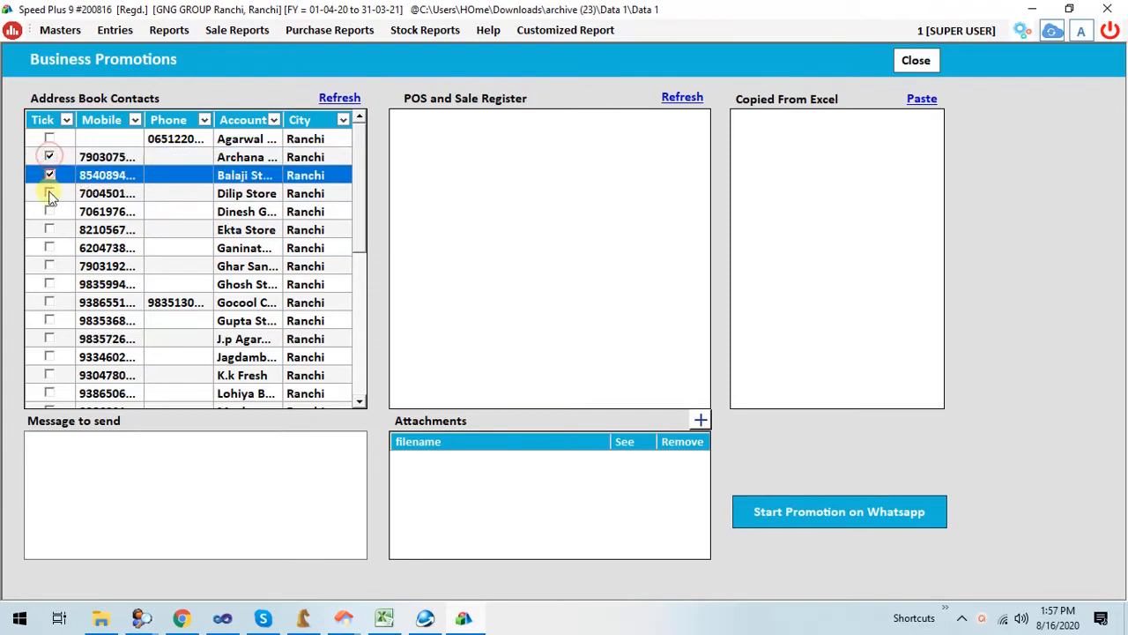
left_click(49, 229)
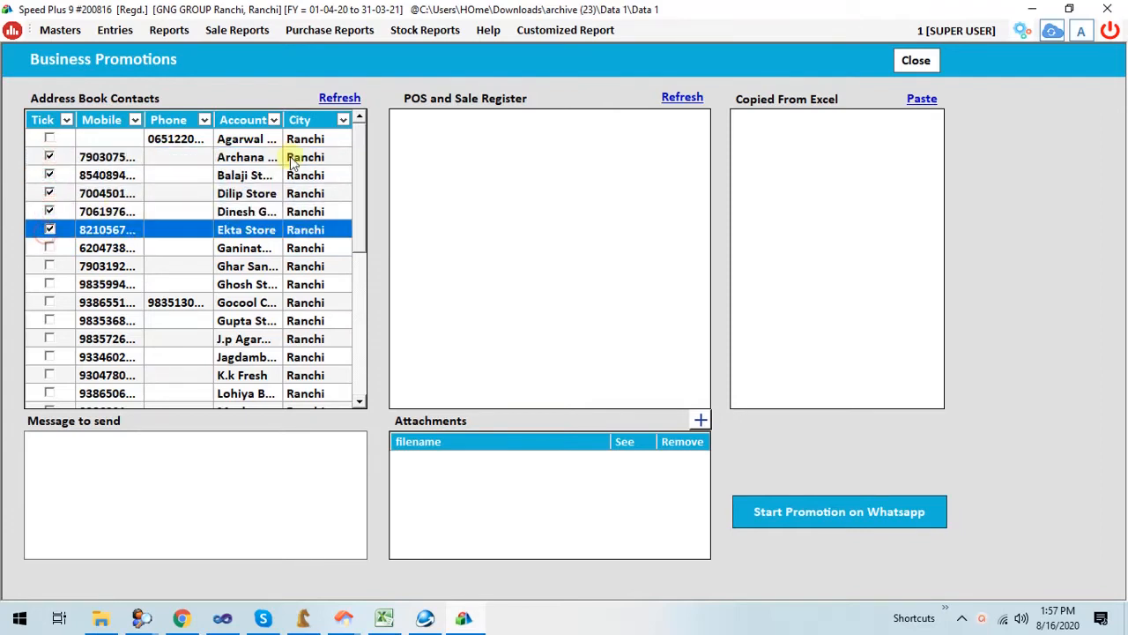
left_click(680, 97)
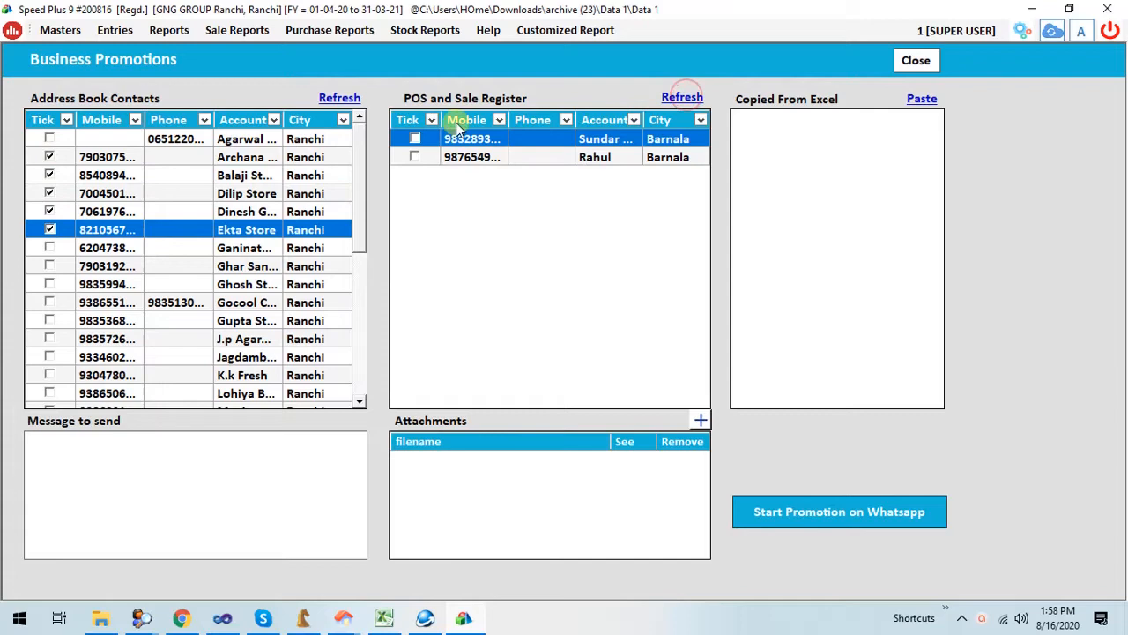
left_click(414, 157)
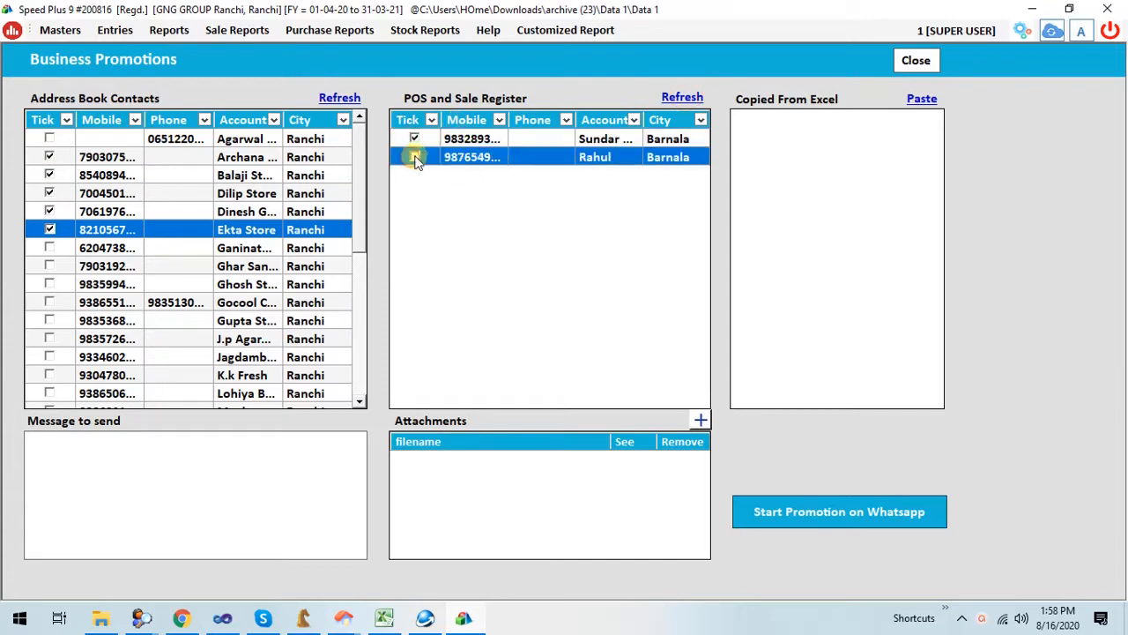
left_click(414, 156)
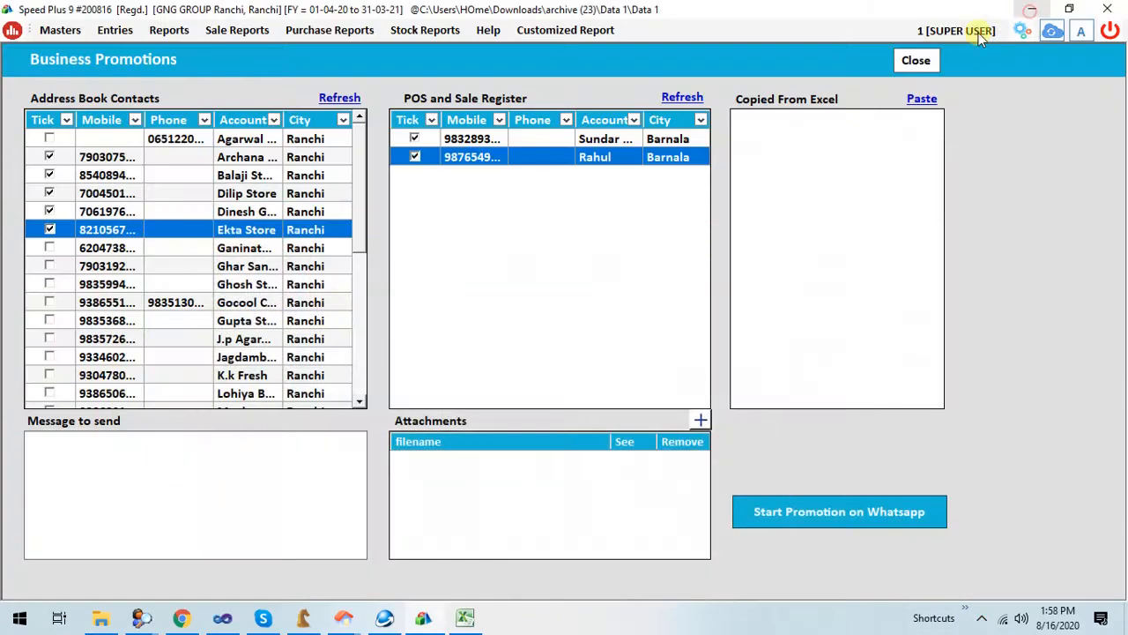
left_click(922, 99)
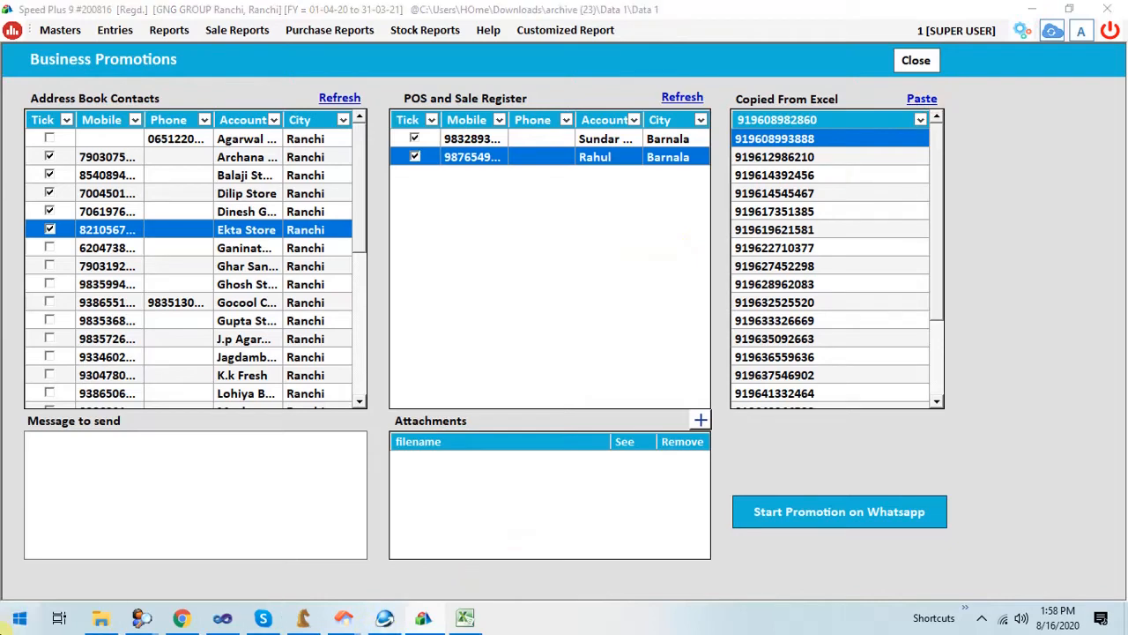
Enter the promotional message with its YouTube link in the Message to send box.
left_click(504, 617)
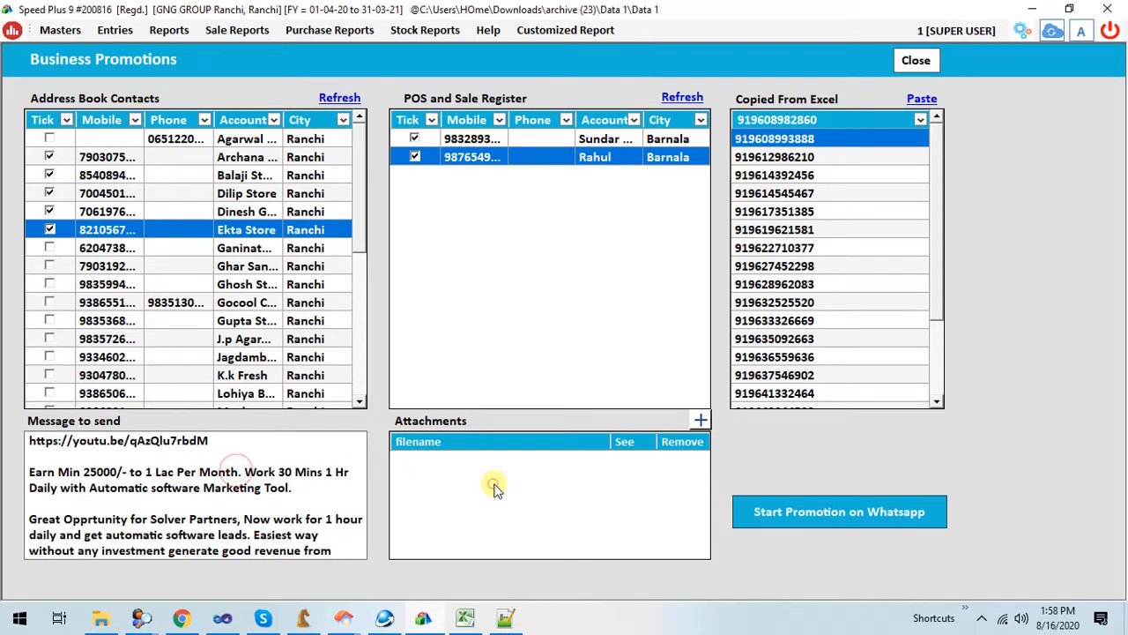
Attach Furniture.jpeg, 25000.jpeg and bakery.jpeg, acknowledging the 3-attachment limit warning.
left_click(702, 419)
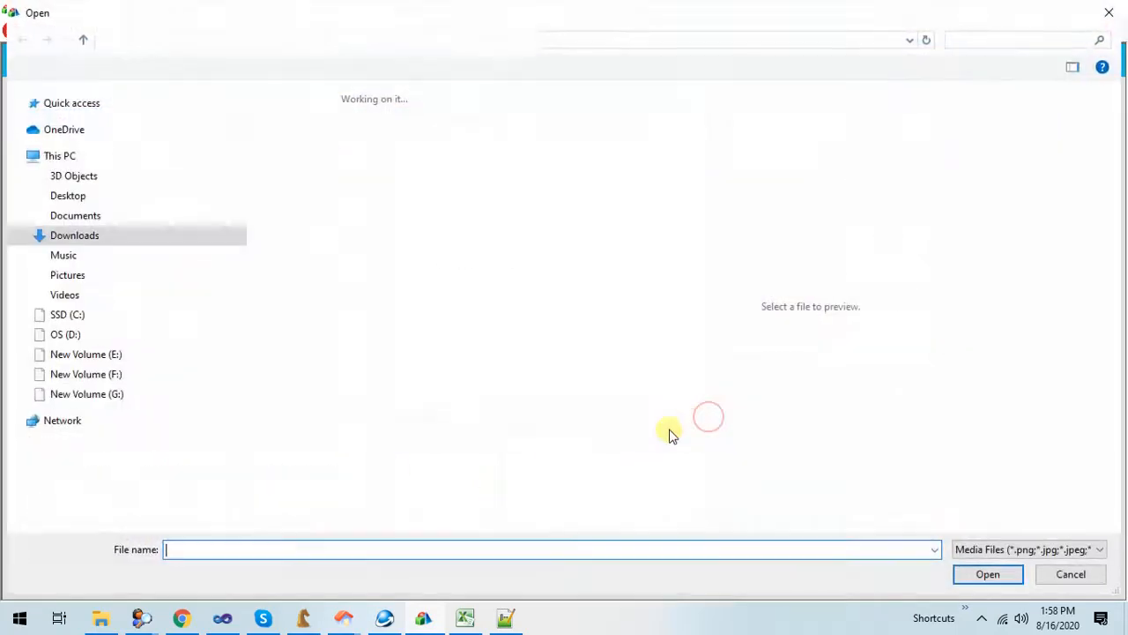
left_click(84, 393)
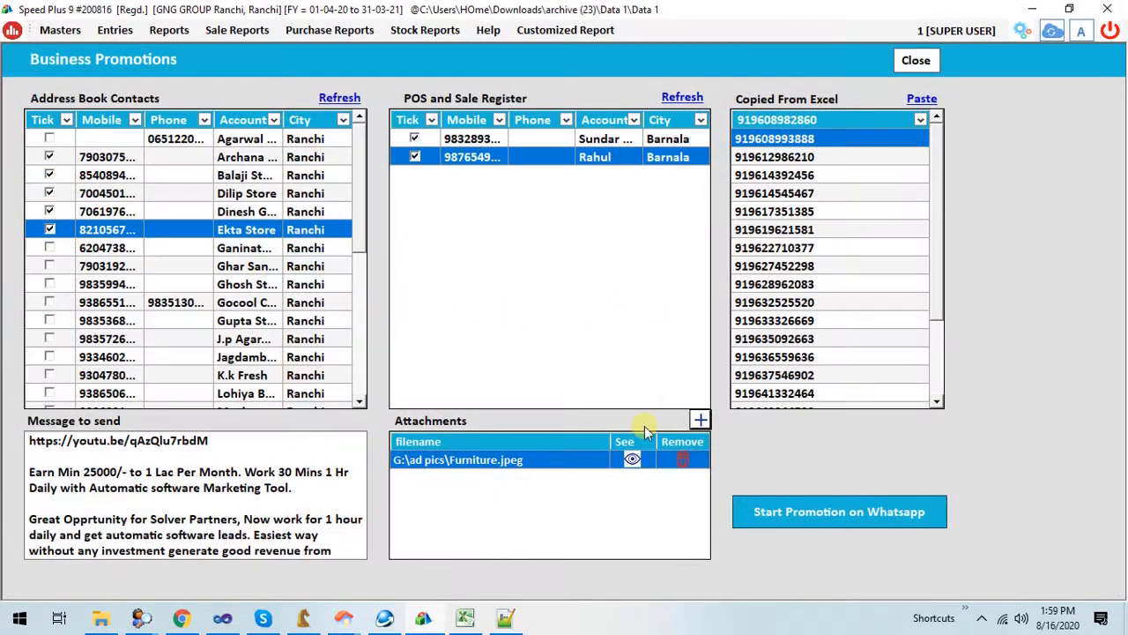
left_click(700, 420)
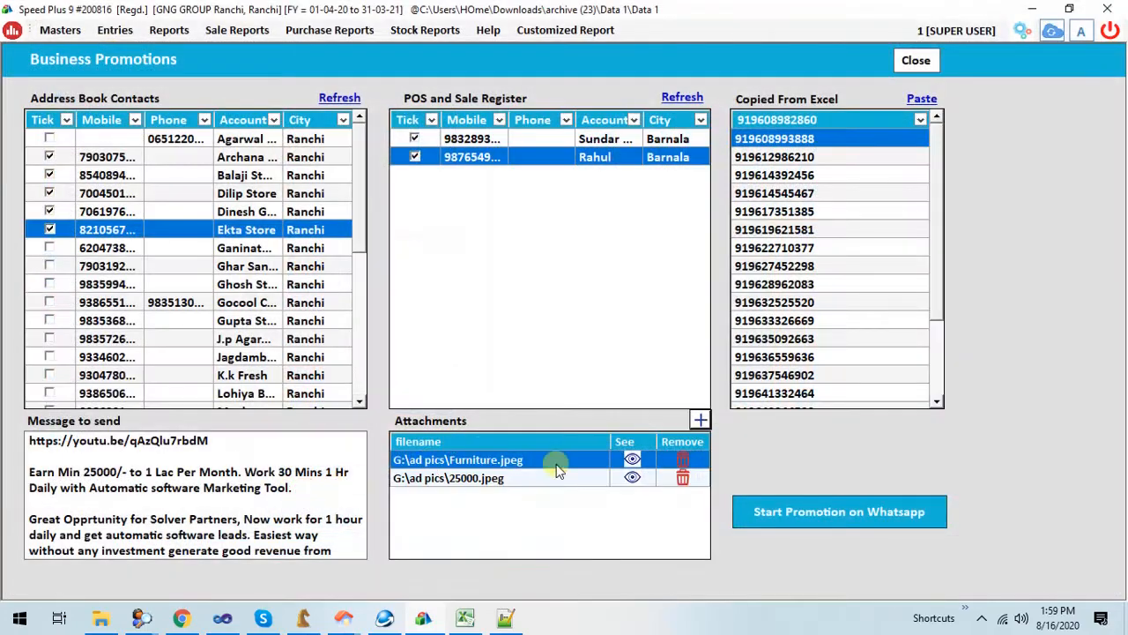
left_click(700, 420)
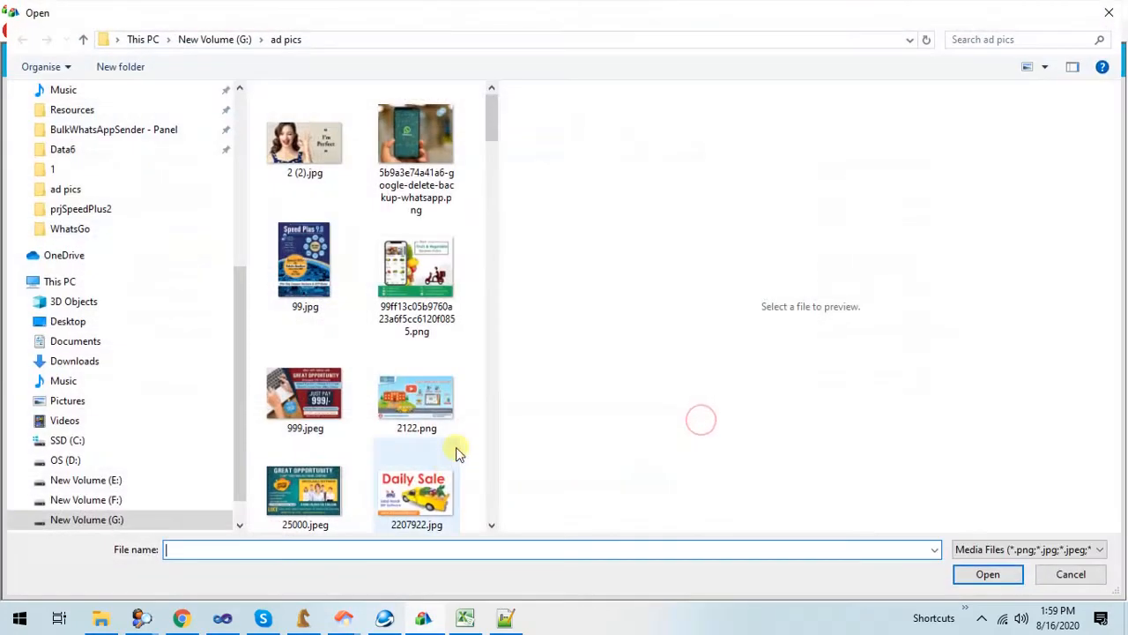
scroll("down", 3)
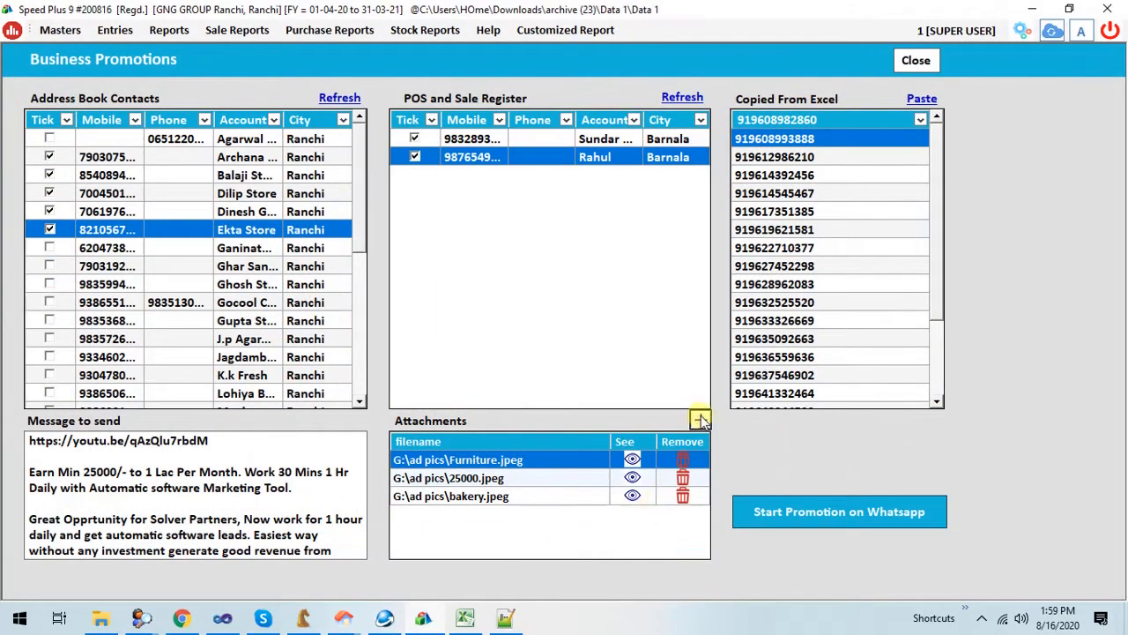
left_click(699, 420)
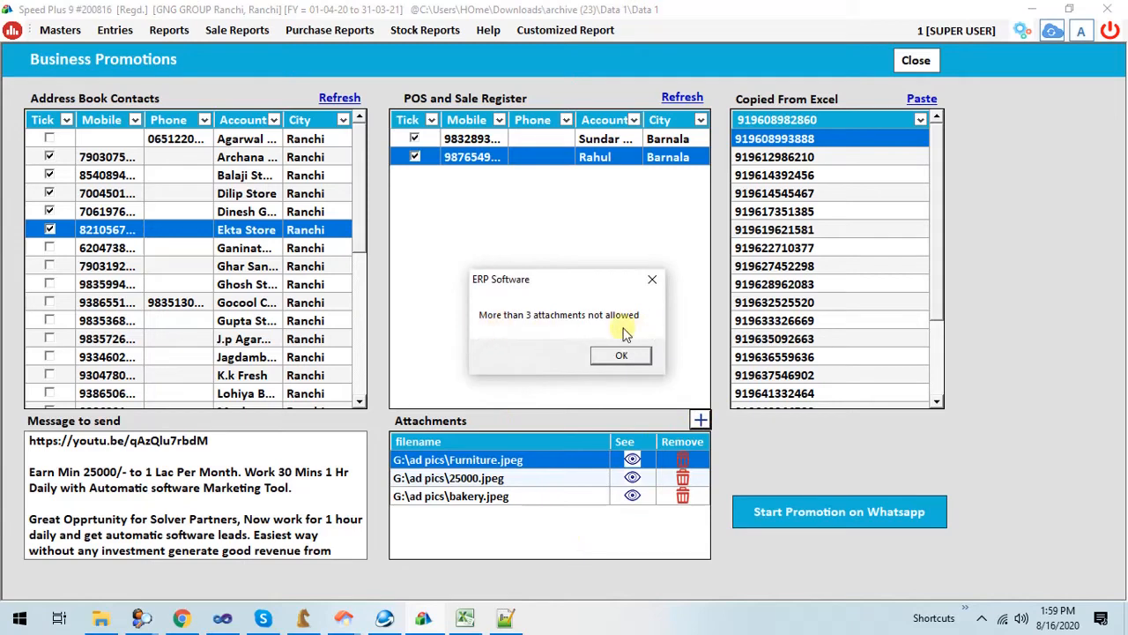
left_click(620, 355)
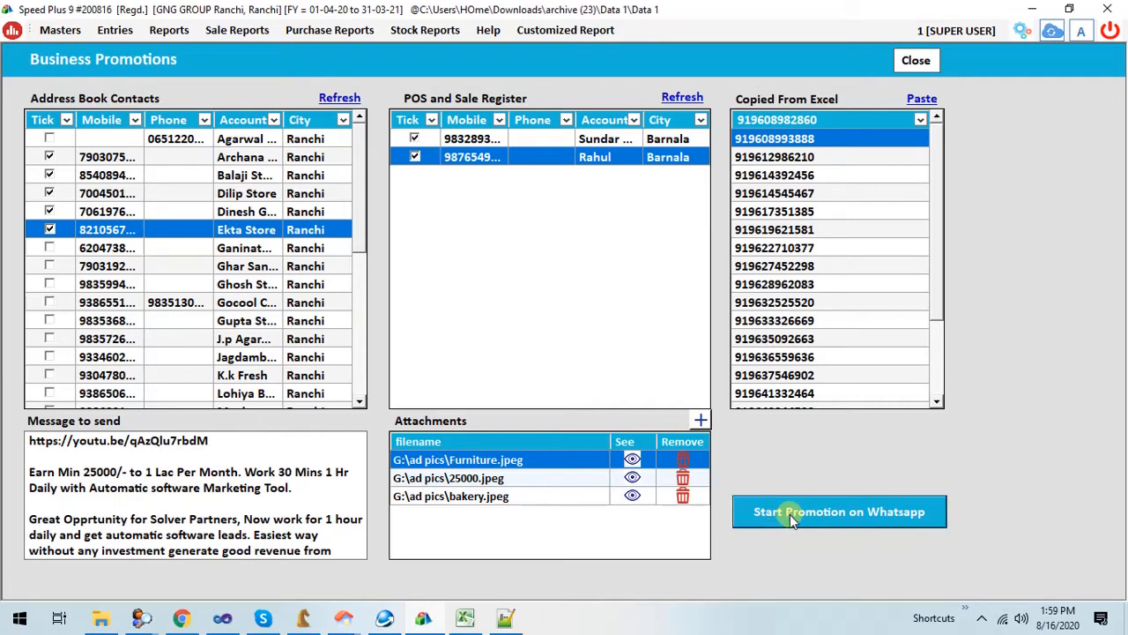
Start the WhatsApp promotion and log in through the Sign In dialog with the password.
left_click(839, 511)
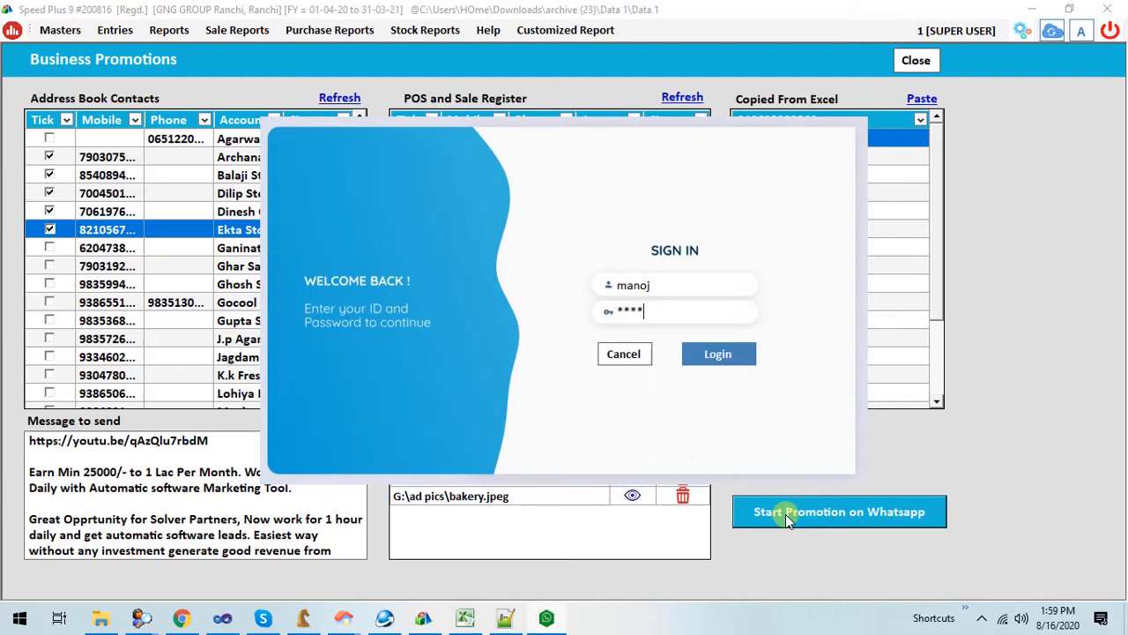
type("**")
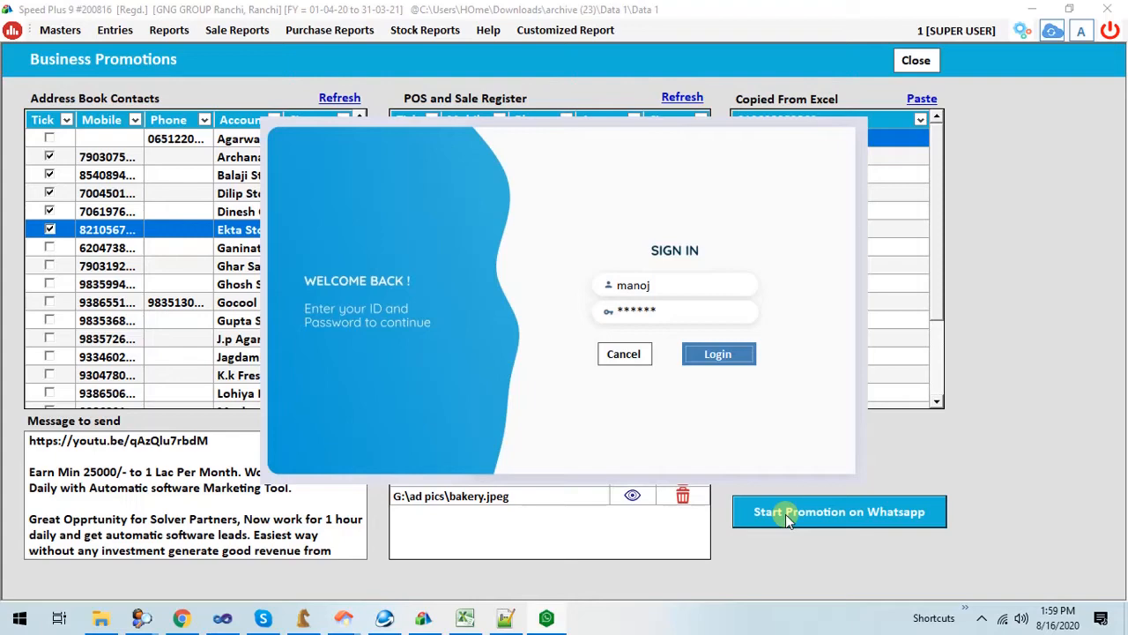
left_click(717, 352)
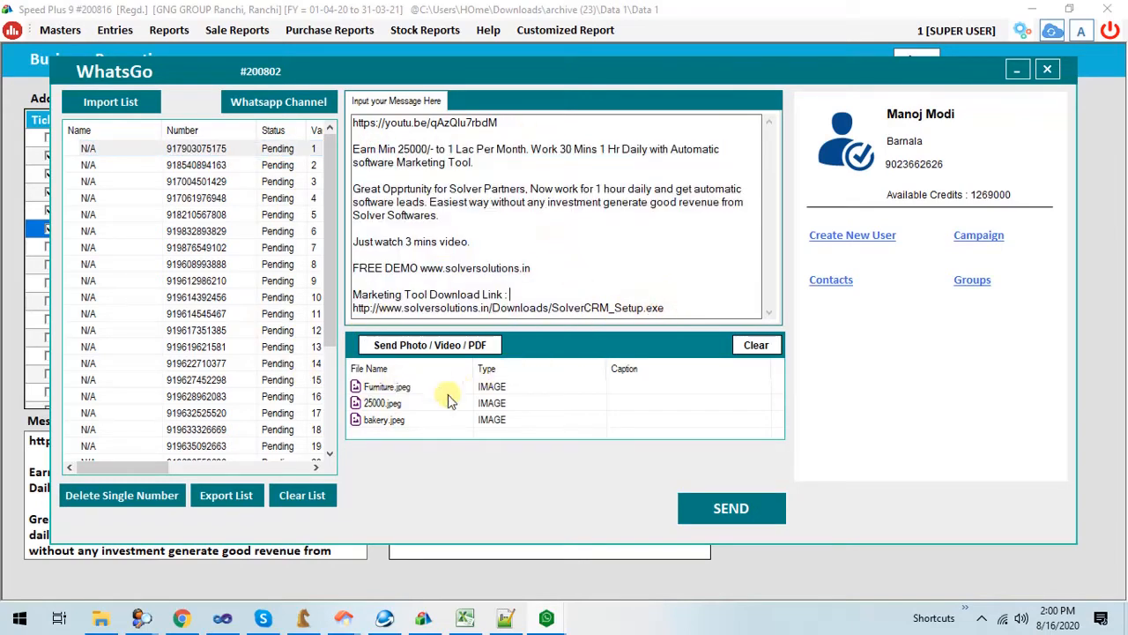
Inspect the bakery image row in WhatsGo's loaded attachment list.
left_click(385, 419)
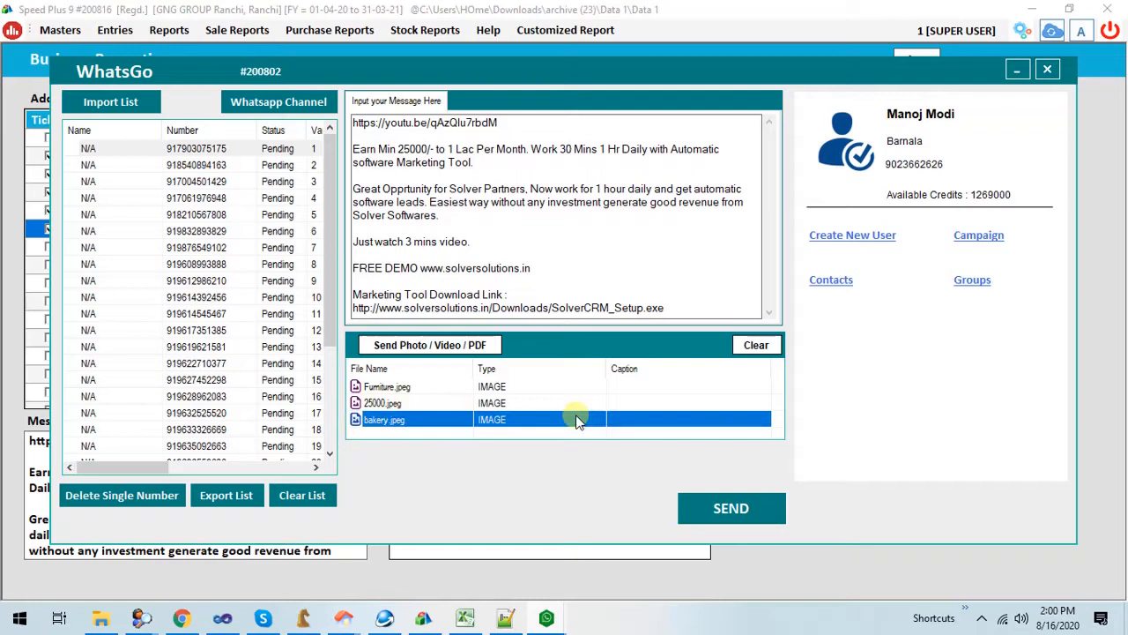